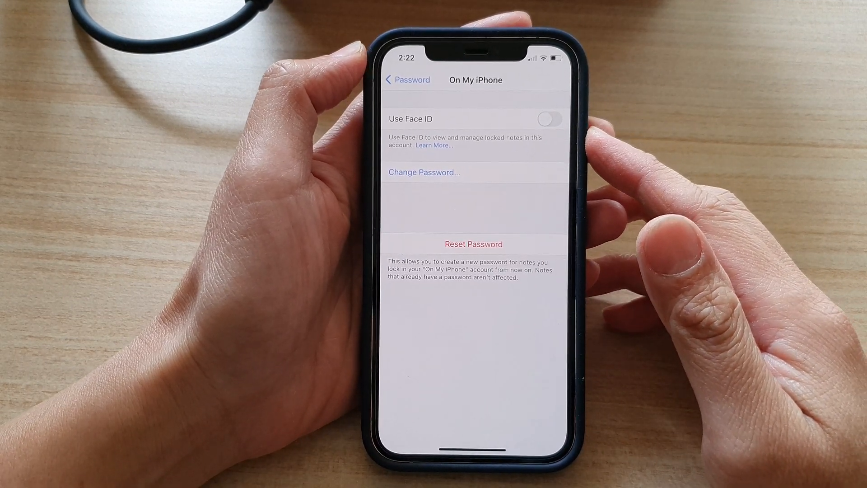
# Leave the On My iPhone notes password settings and return to the home screen.
pyautogui.click(407, 79)
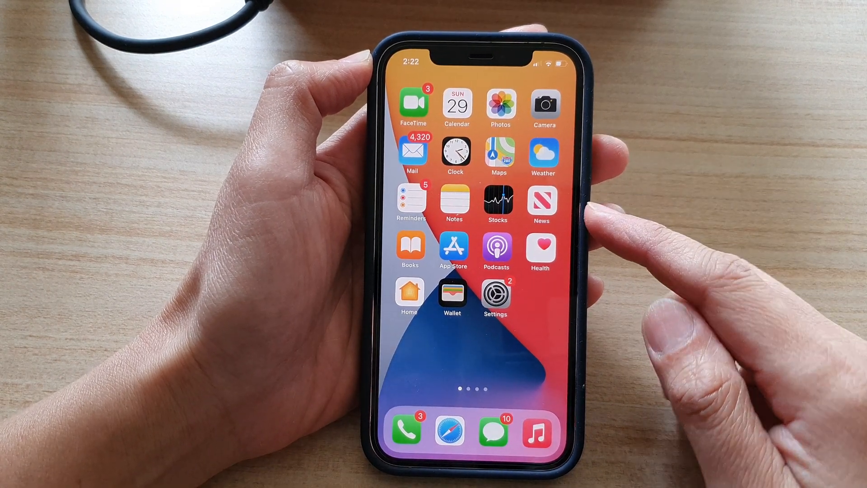
# Reopen Settings and go to the Notes password page listing iCloud and On My iPhone.
pyautogui.click(494, 293)
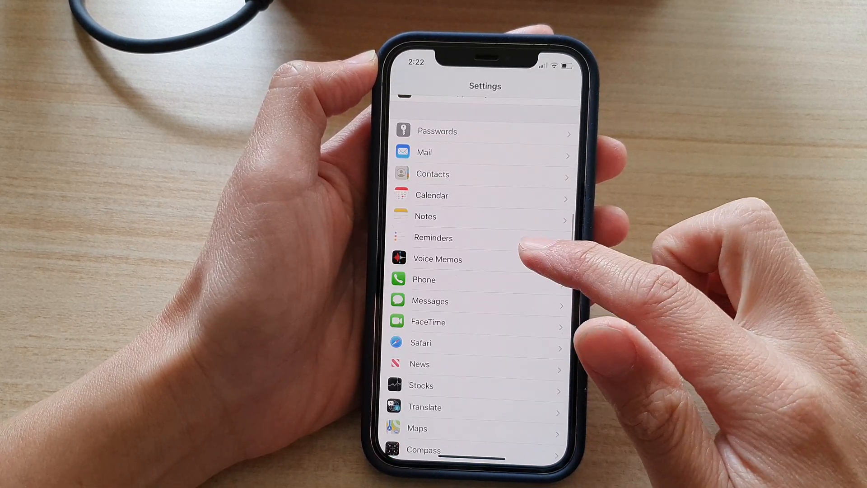
pyautogui.click(426, 216)
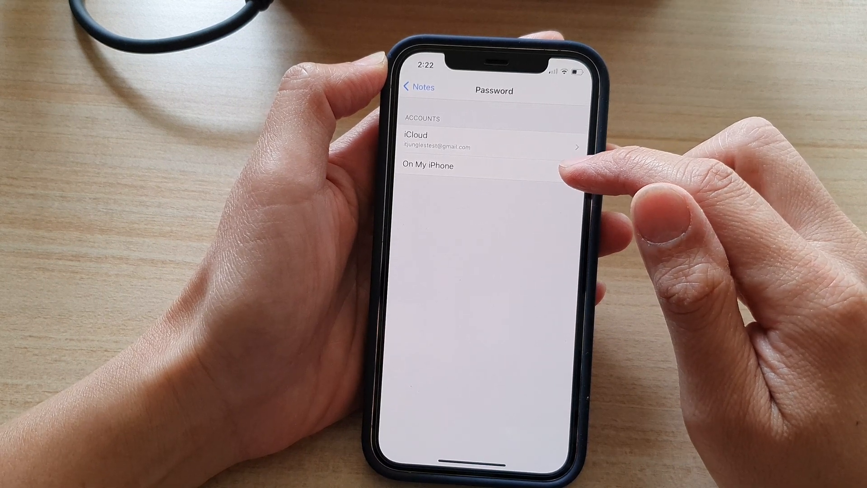
# Review the On My iPhone password options with Face ID, then return to the main Settings list.
pyautogui.click(427, 166)
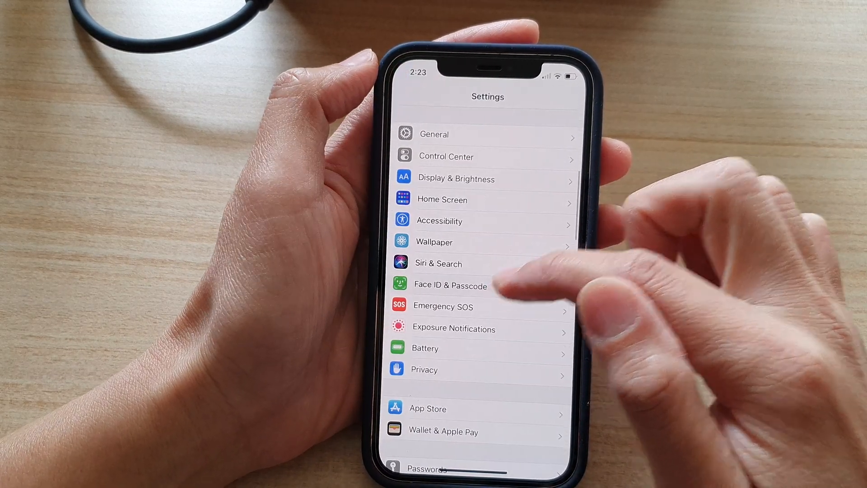
# Switch to Notes and bring up the password prompt on a locked note.
pyautogui.click(450, 285)
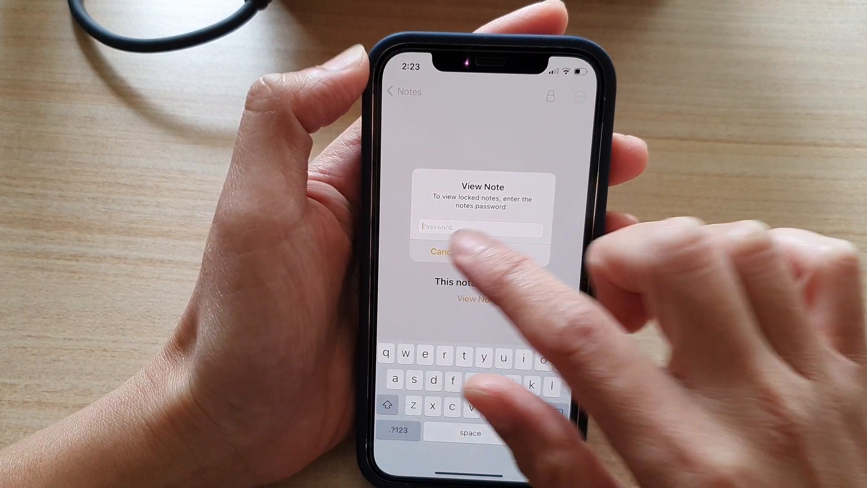
# Cancel the locked note's password prompt and return to the main Settings list.
pyautogui.click(443, 252)
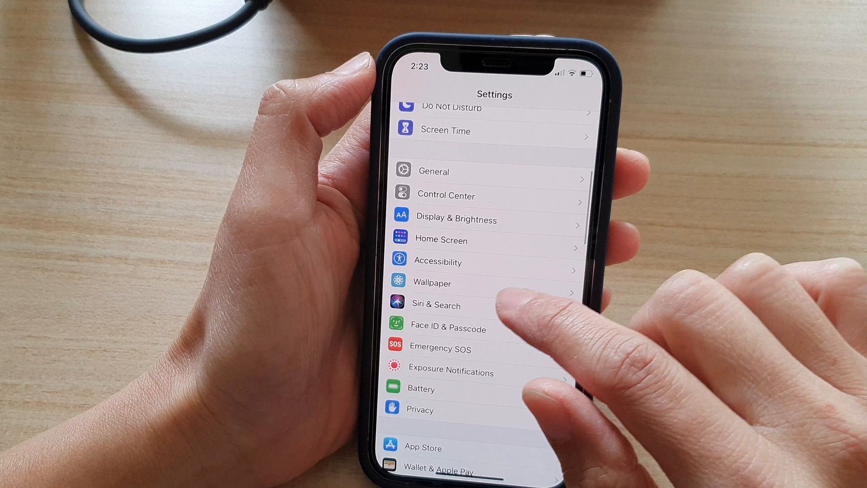
# Revisit the Notes password settings, then enter the password on the locked note's prompt.
pyautogui.scroll(3)
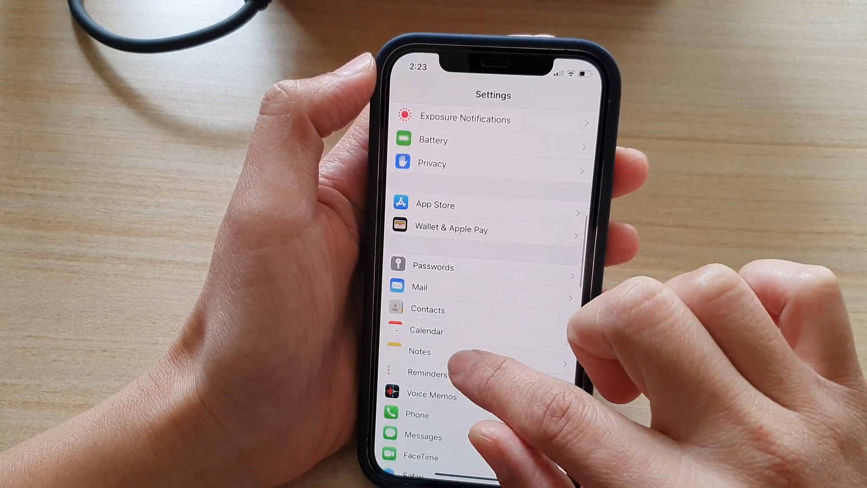
pyautogui.click(419, 351)
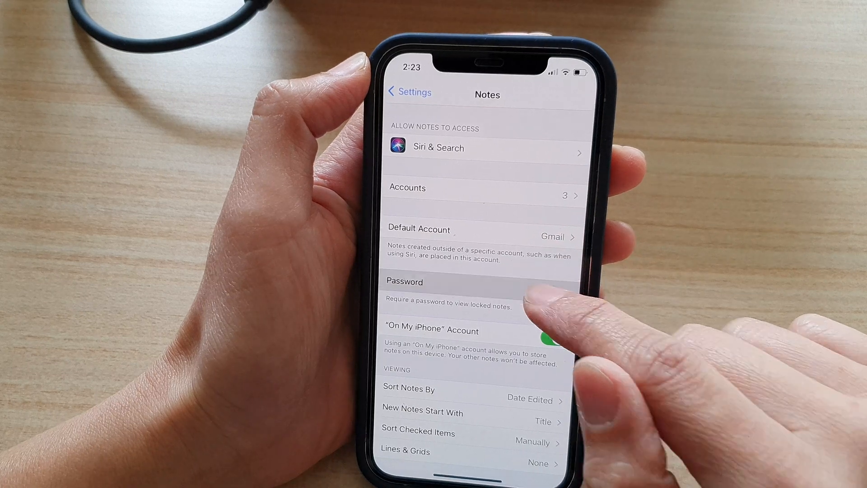
pyautogui.click(403, 281)
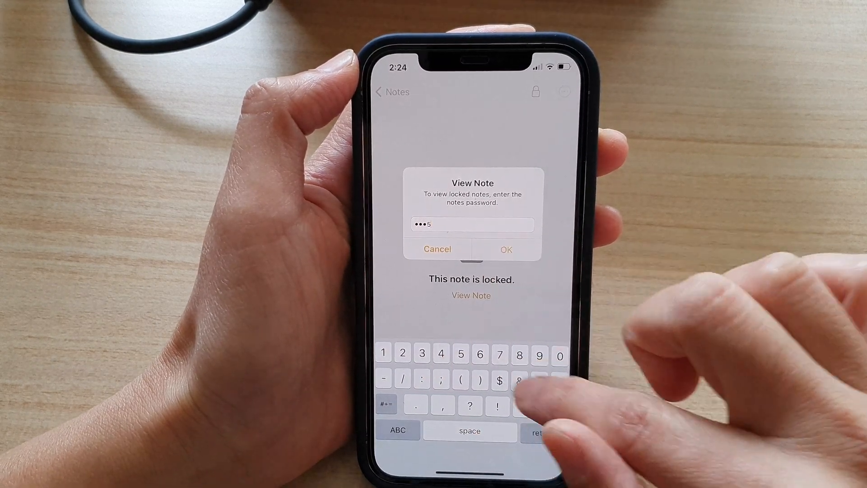
# Submit the notes password and view the note so the Face ID permission alert appears.
pyautogui.click(437, 249)
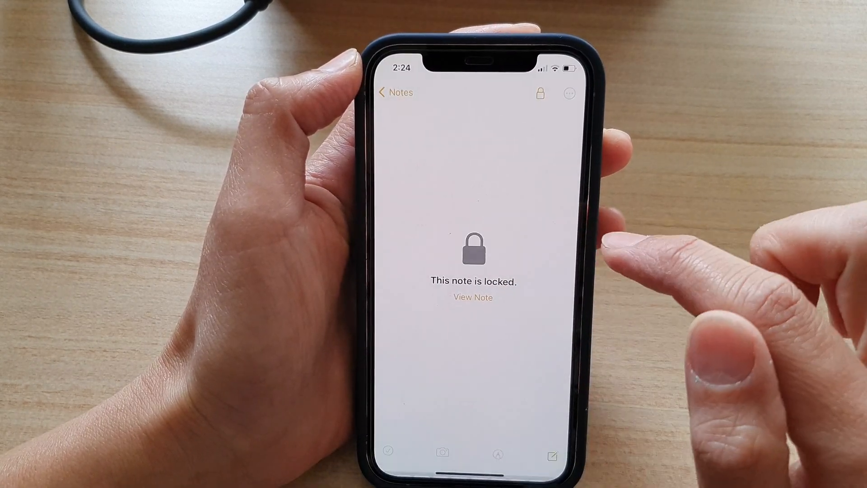
pyautogui.click(469, 298)
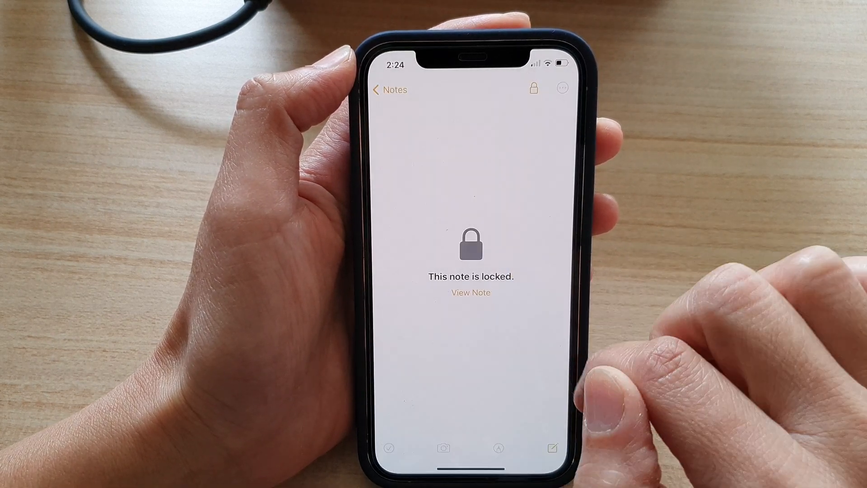
pyautogui.click(469, 292)
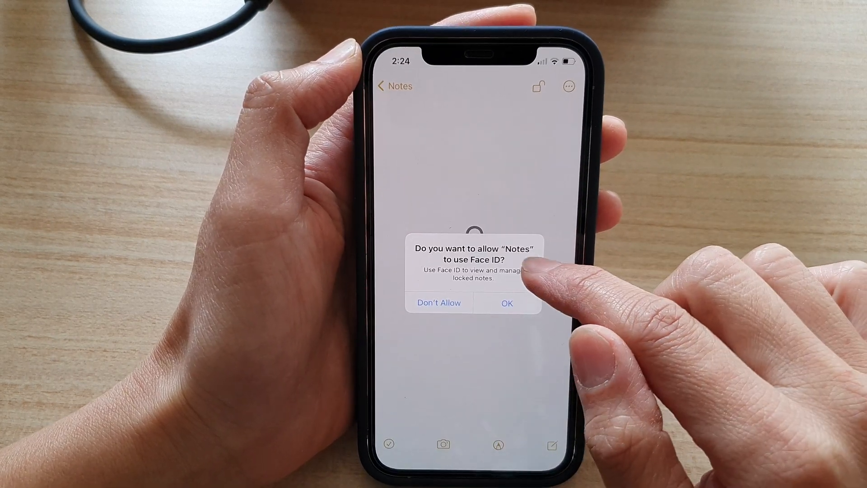